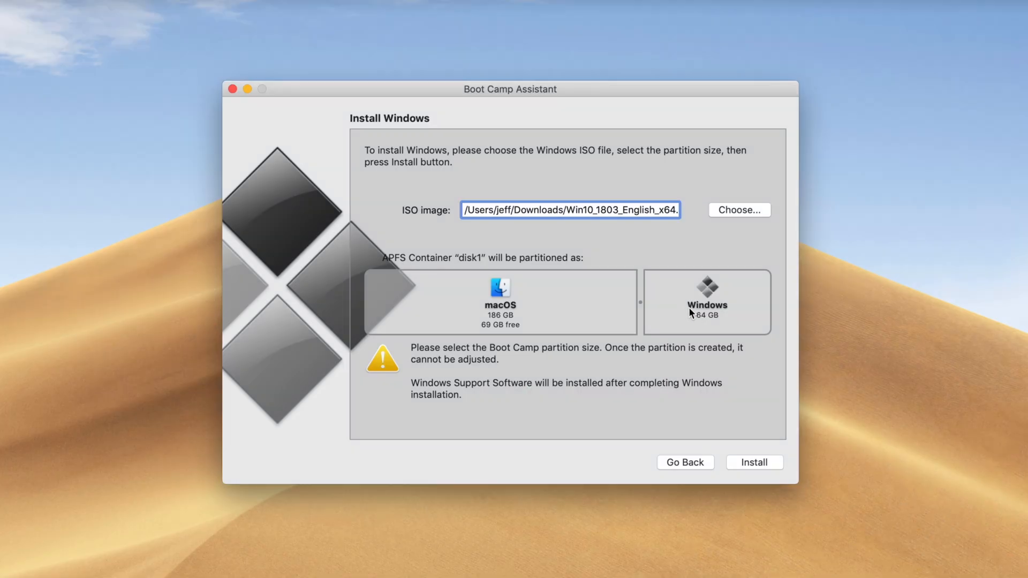
Adjust the Windows partition divider, settling on a 64 GB Windows partition
left_click_drag(639, 302, 599, 302)
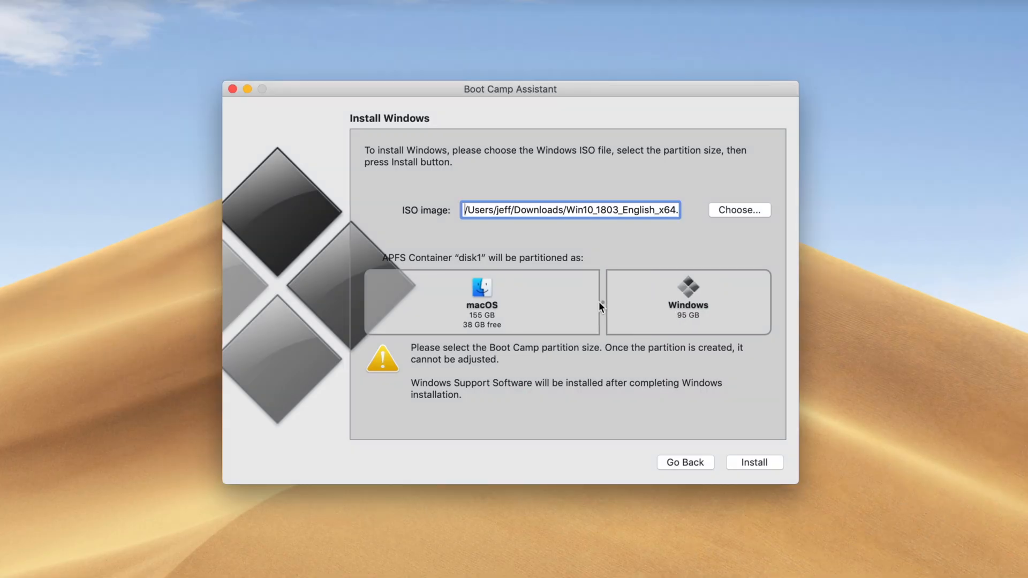
left_click_drag(601, 306, 578, 310)
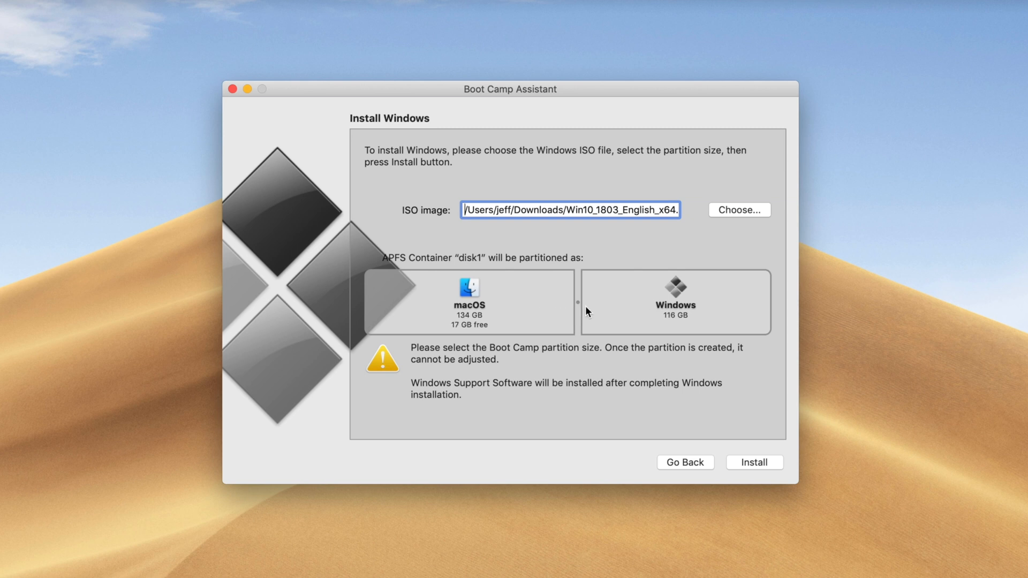
left_click_drag(578, 302, 640, 302)
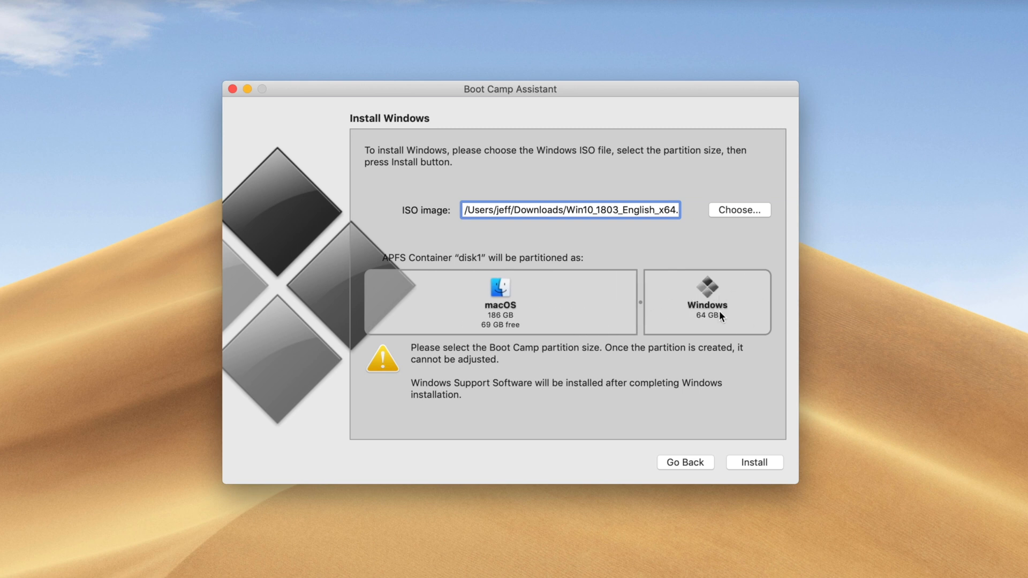
mouse_move(698, 318)
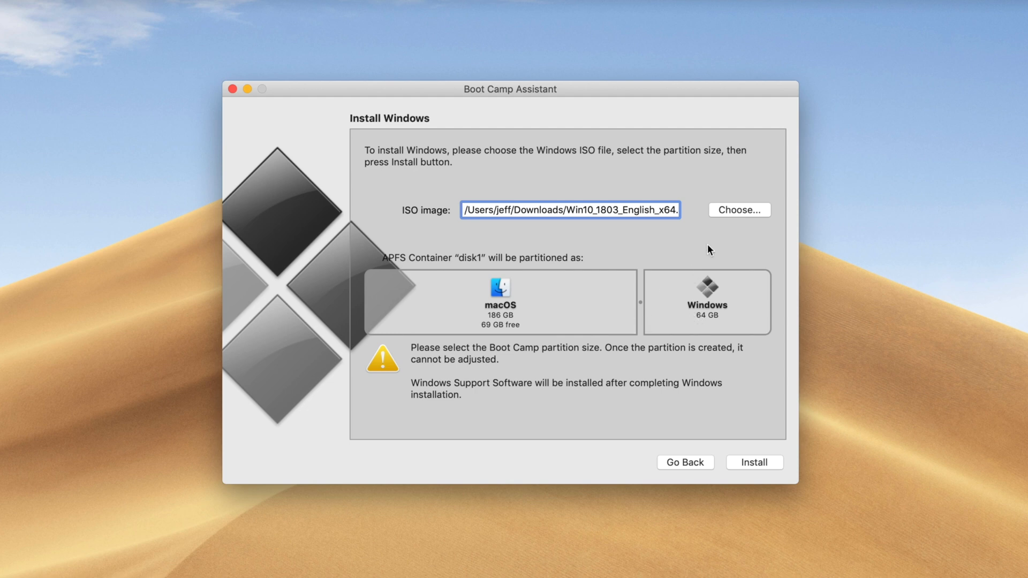
Select the Win10_1803_English_x64.iso image and start the Windows installation
left_click(739, 210)
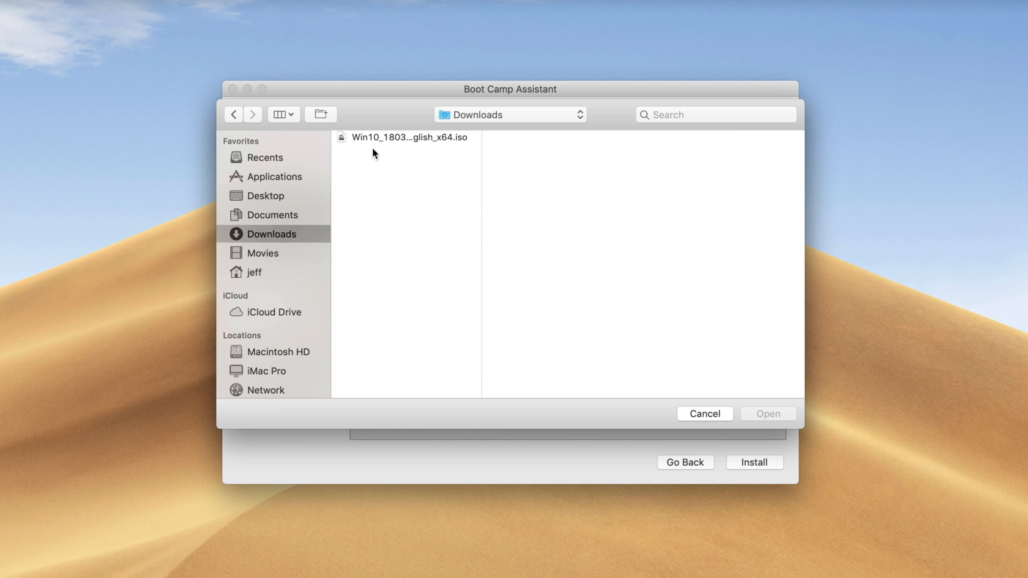
left_click(409, 137)
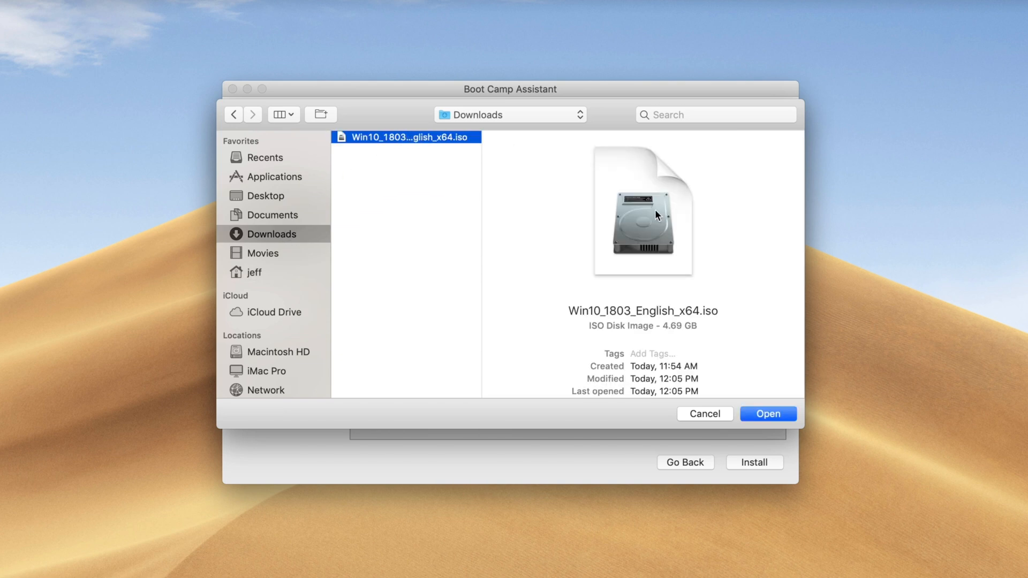
left_click(768, 414)
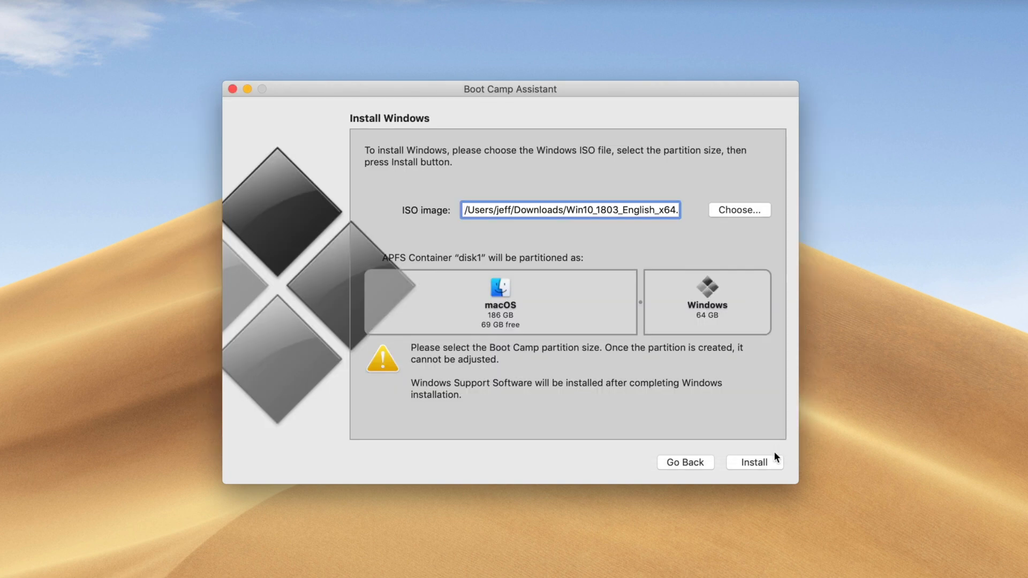
left_click(754, 462)
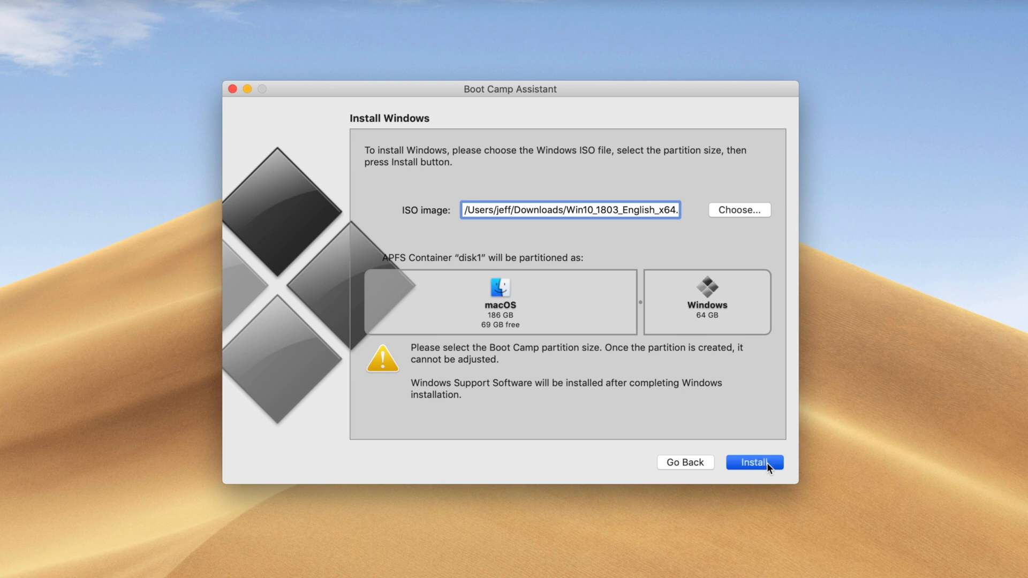
left_click(754, 462)
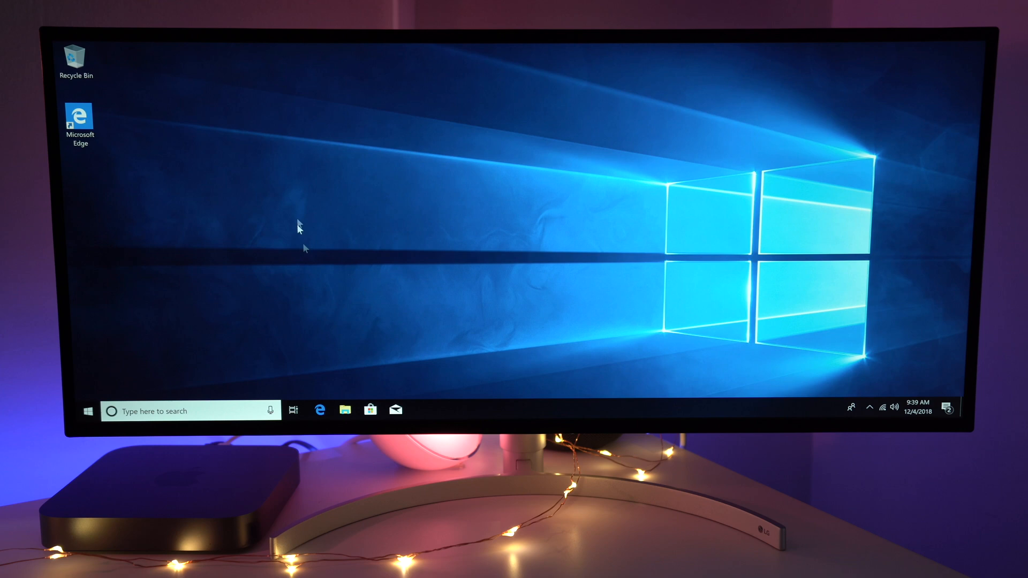
mouse_move(321, 150)
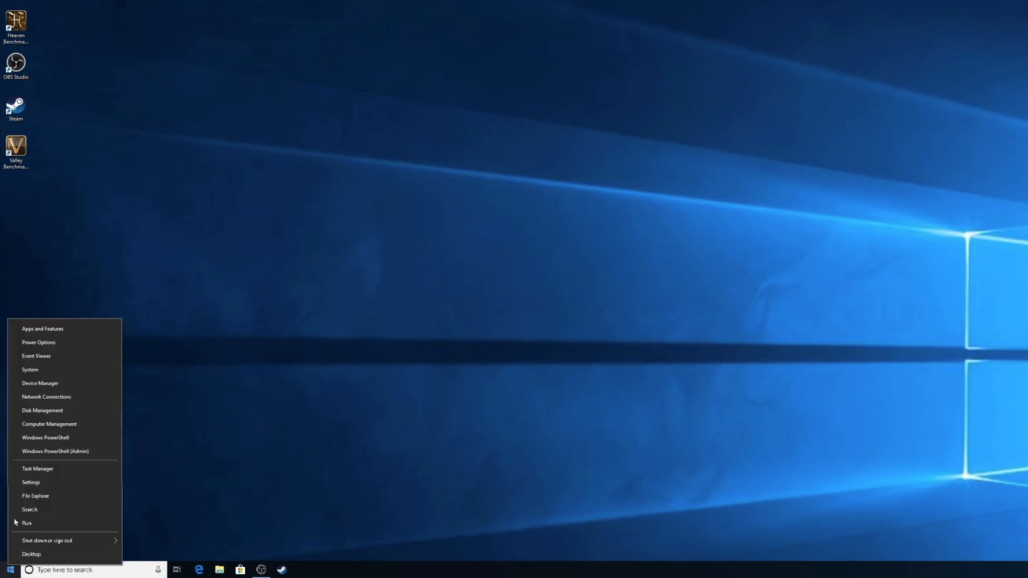
Open Device Manager, expand Display adapters and select Intel UHD Graphics 630
left_click(40, 382)
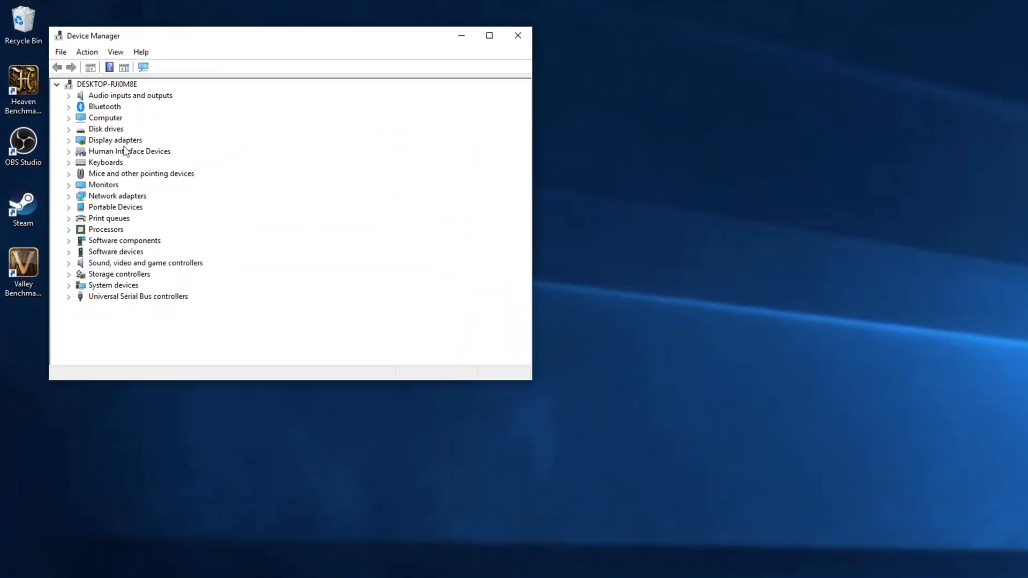
left_click(114, 140)
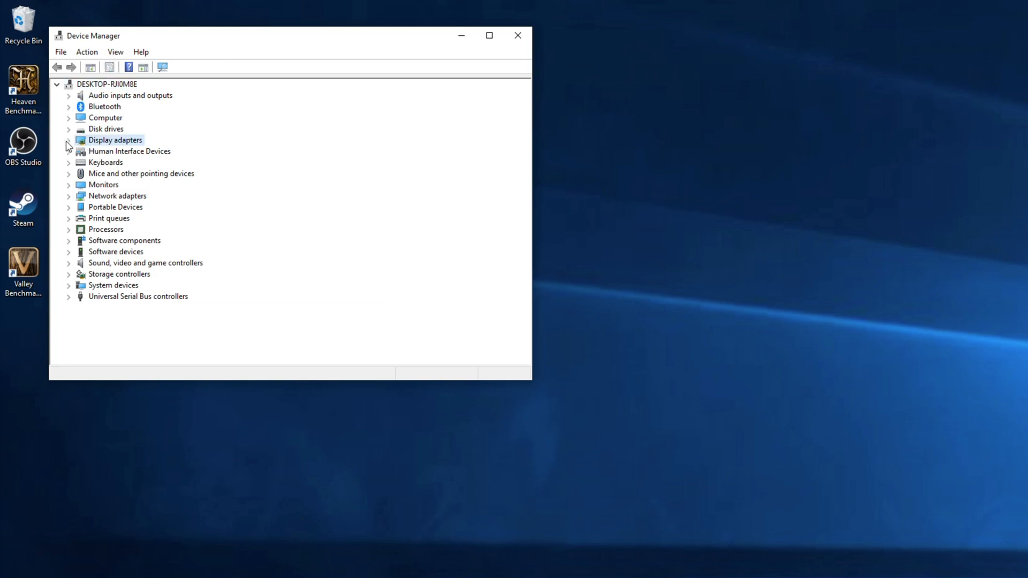
left_click(70, 140)
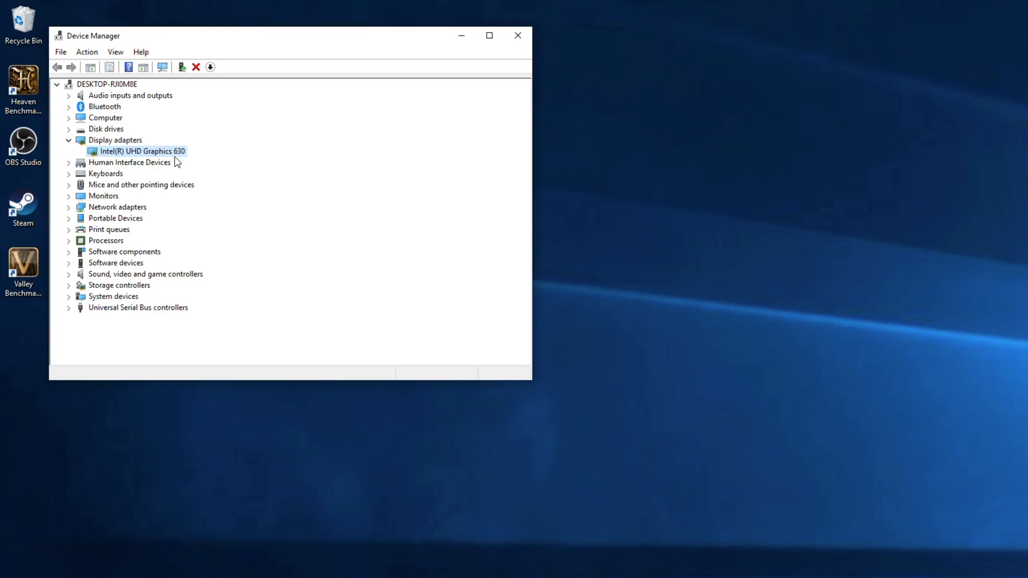
left_click(517, 35)
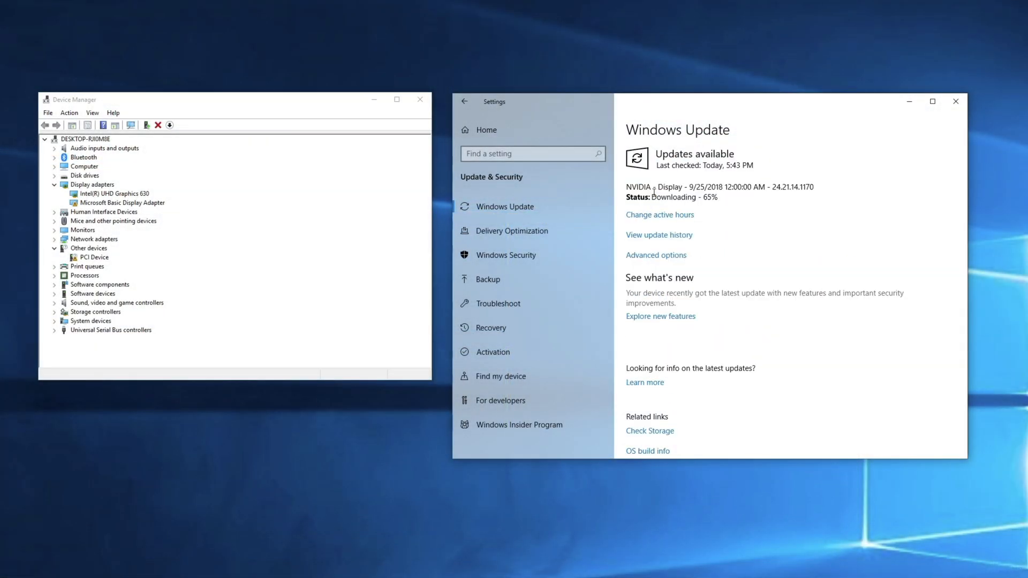
Once the NVIDIA driver reaches Pending restart, select the NVIDIA GeForce RTX 2080 adapter
left_click_drag(630, 187, 738, 187)
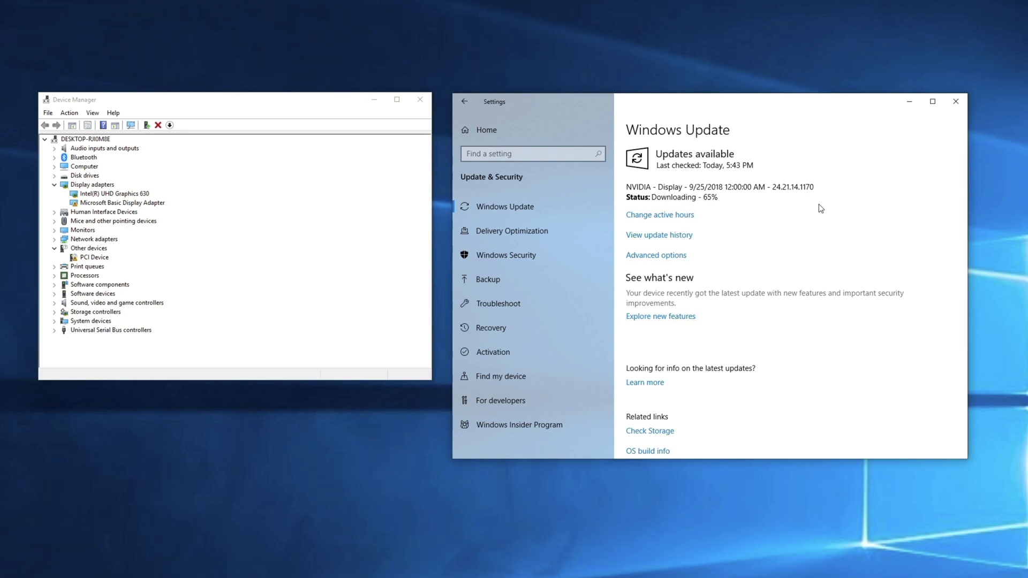
mouse_move(730, 210)
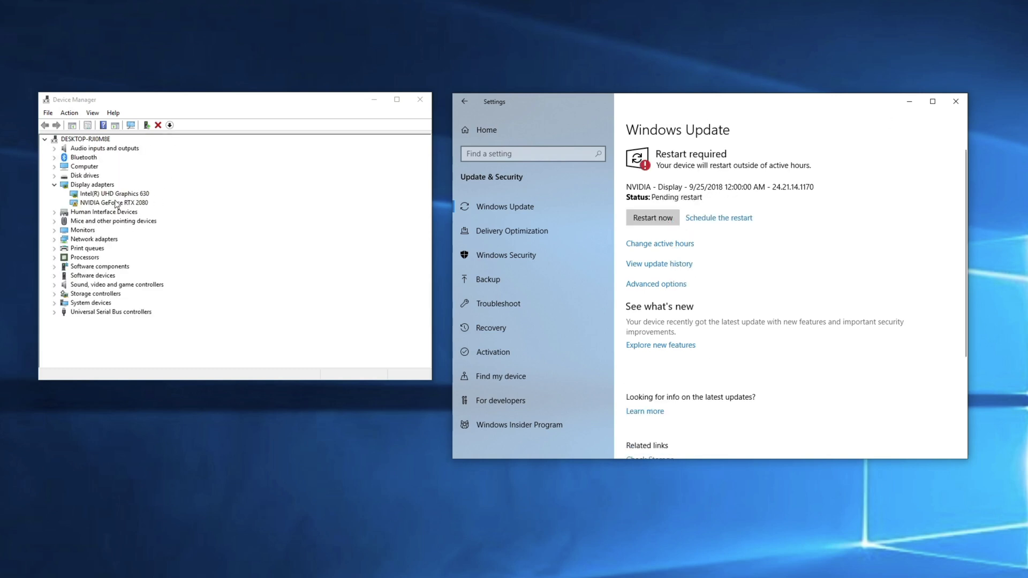
left_click(116, 202)
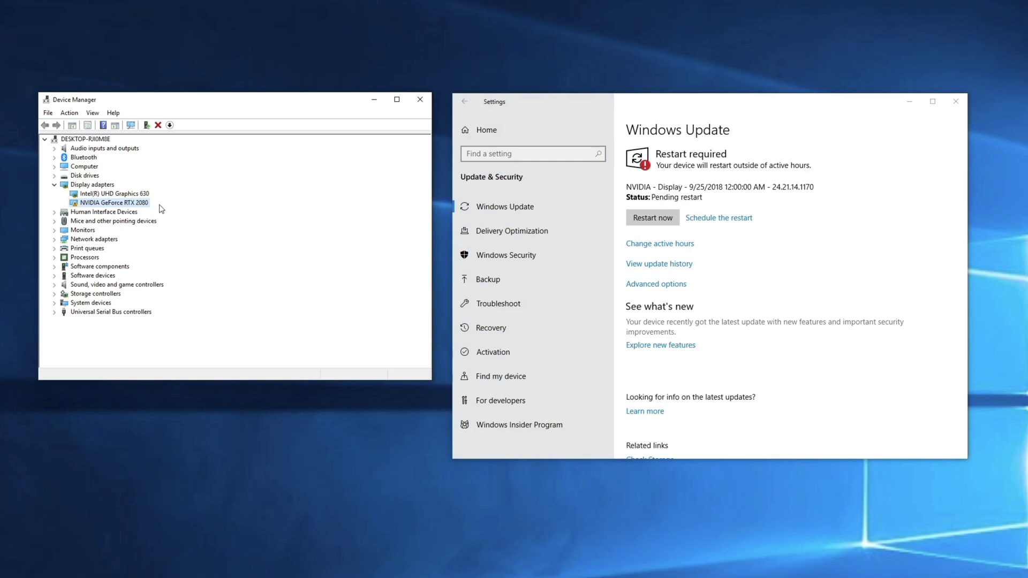
mouse_move(810, 228)
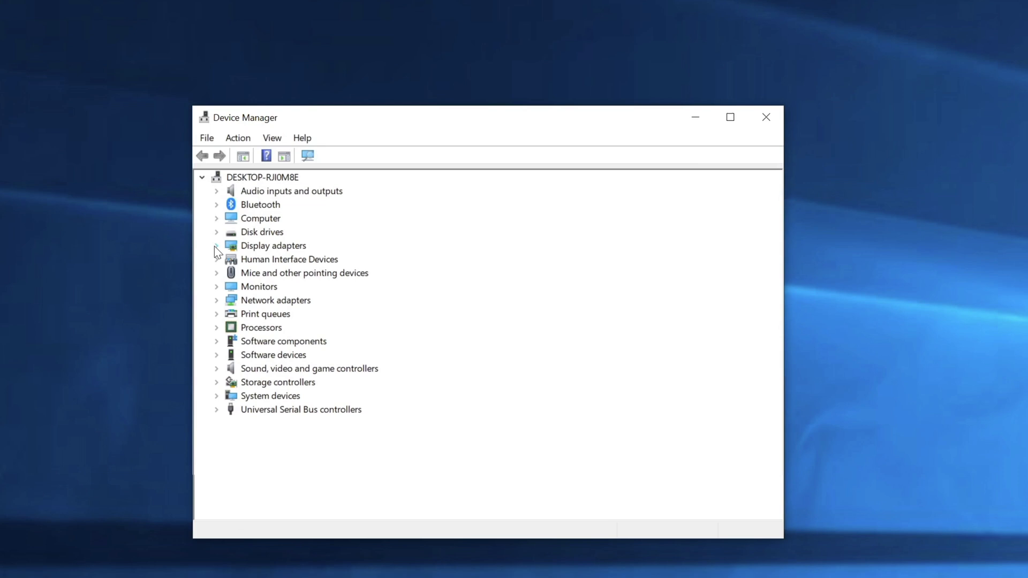
Expand Display adapters, then begin entering graphics card details on NVIDIA's driver page
left_click(218, 247)
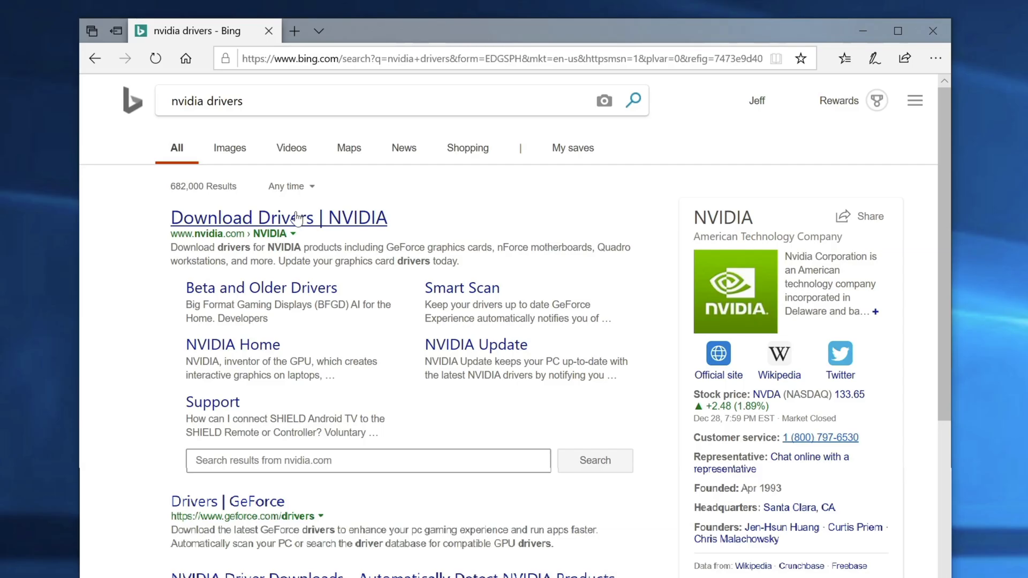
left_click(278, 218)
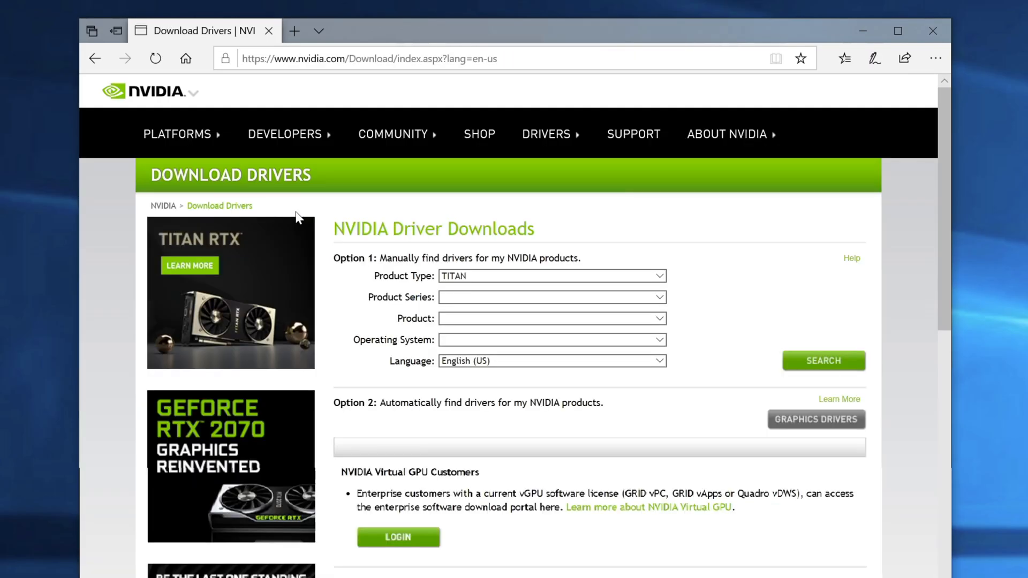
Search drivers for GeForce RTX 2080 and download the 417.35 Game Ready driver
left_click(660, 275)
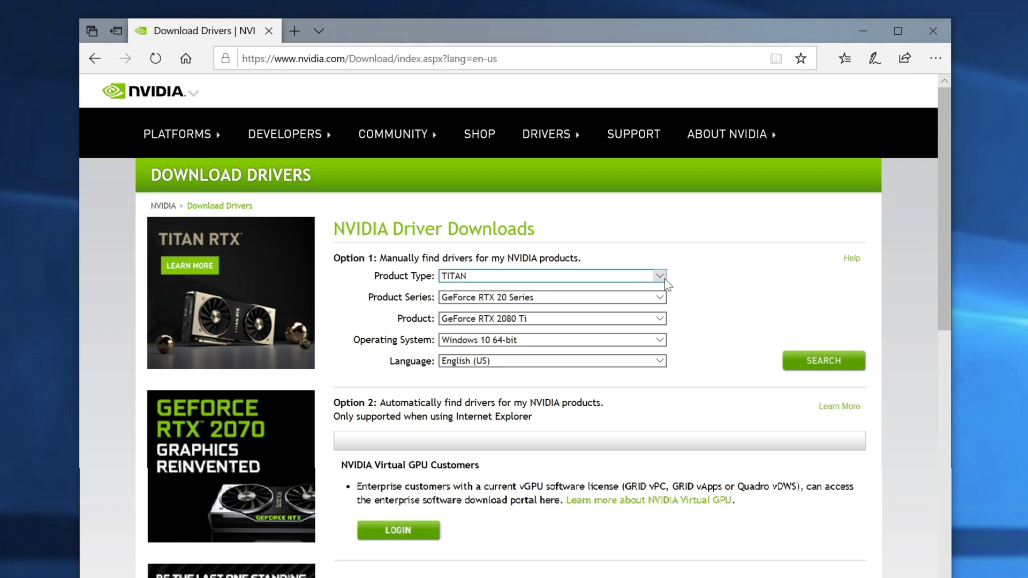
left_click(551, 275)
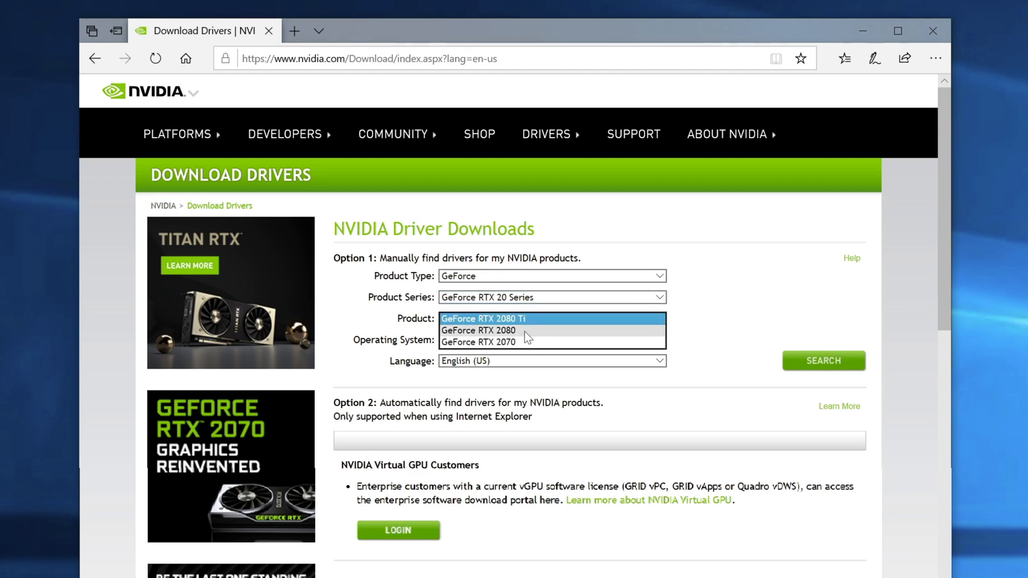
left_click(478, 330)
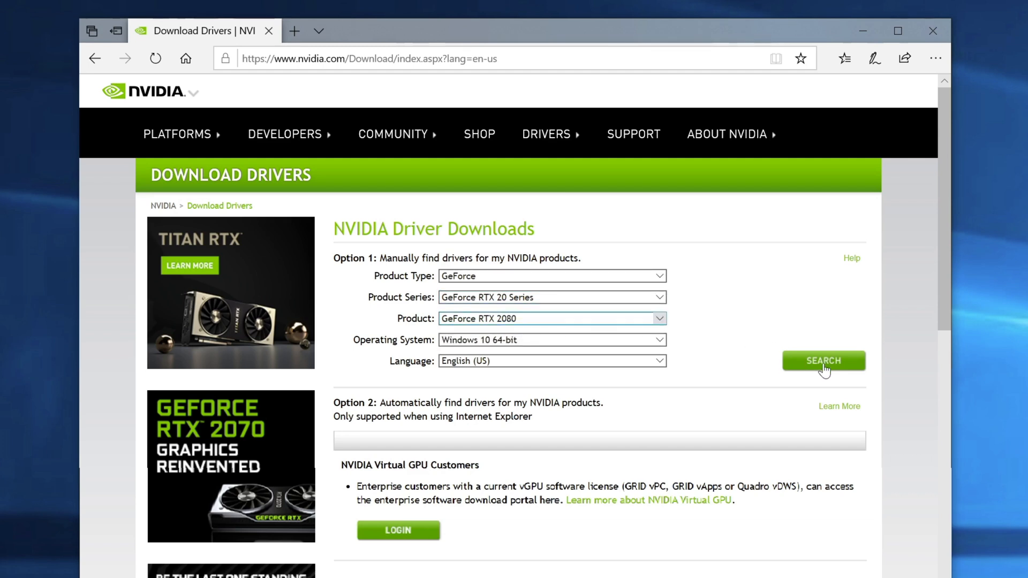
left_click(823, 360)
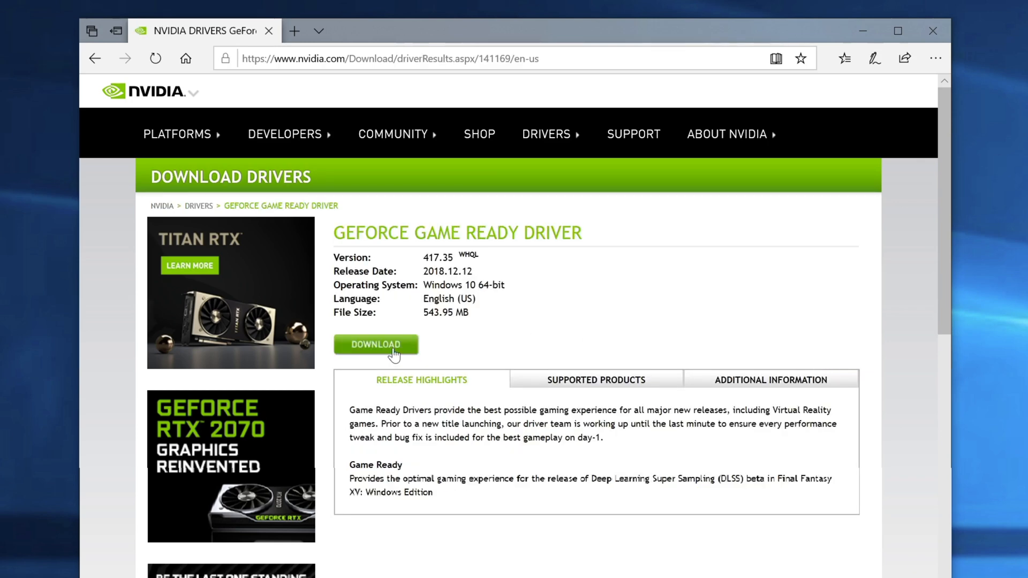
left_click(376, 344)
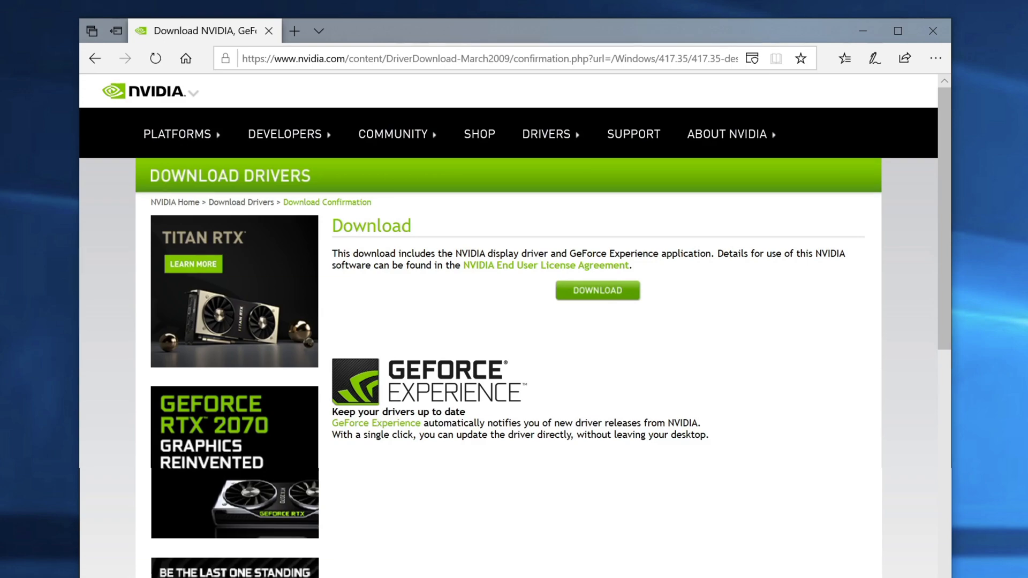
left_click(596, 290)
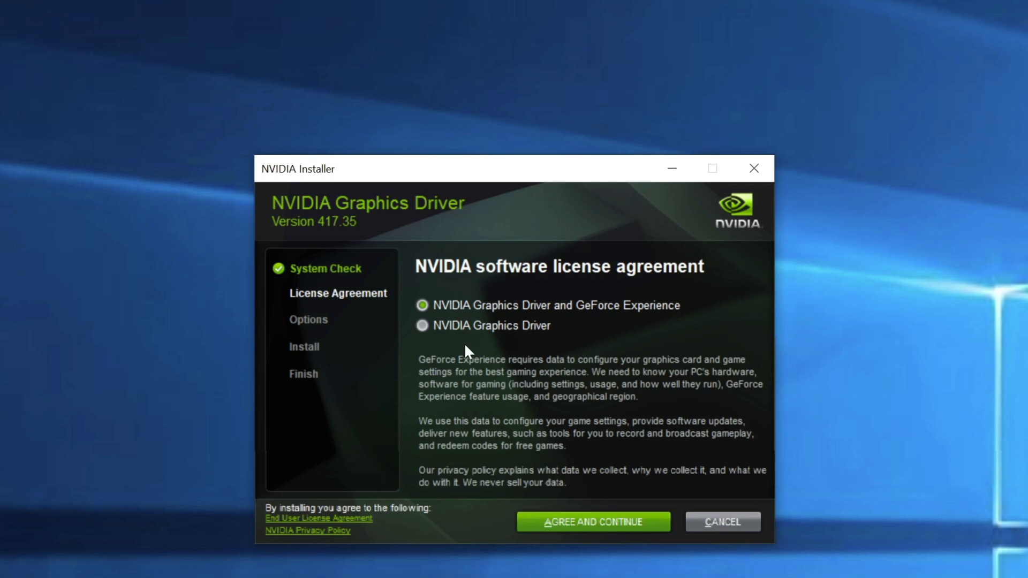
Choose the graphics-driver-only option, accept the license, and proceed with Express installation
left_click(423, 325)
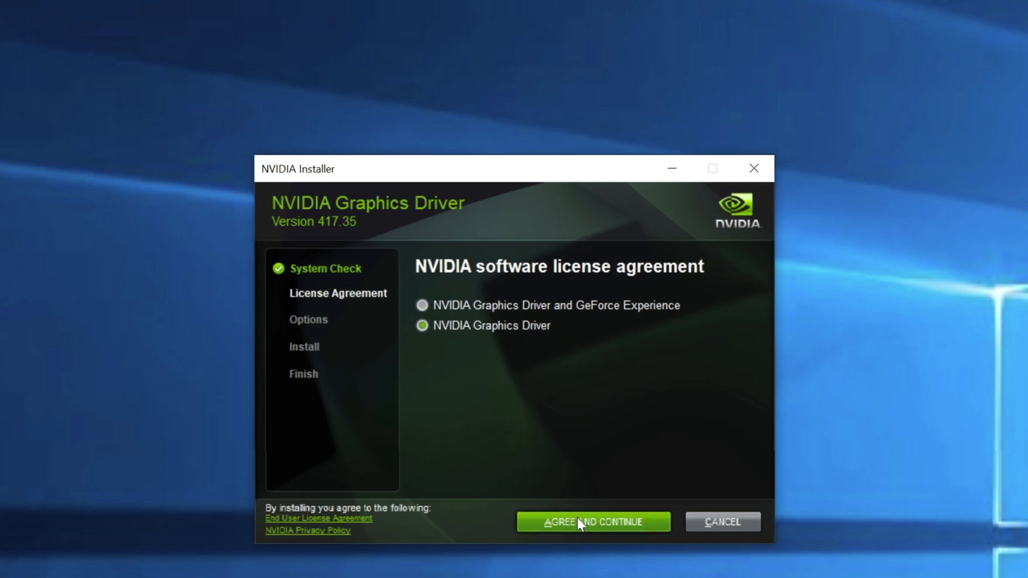
left_click(593, 522)
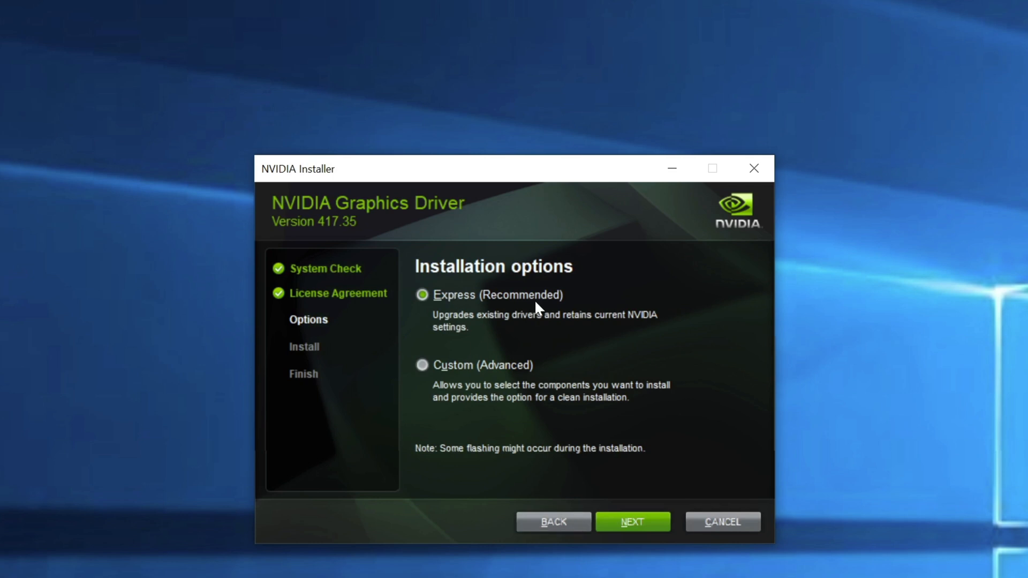
left_click(631, 522)
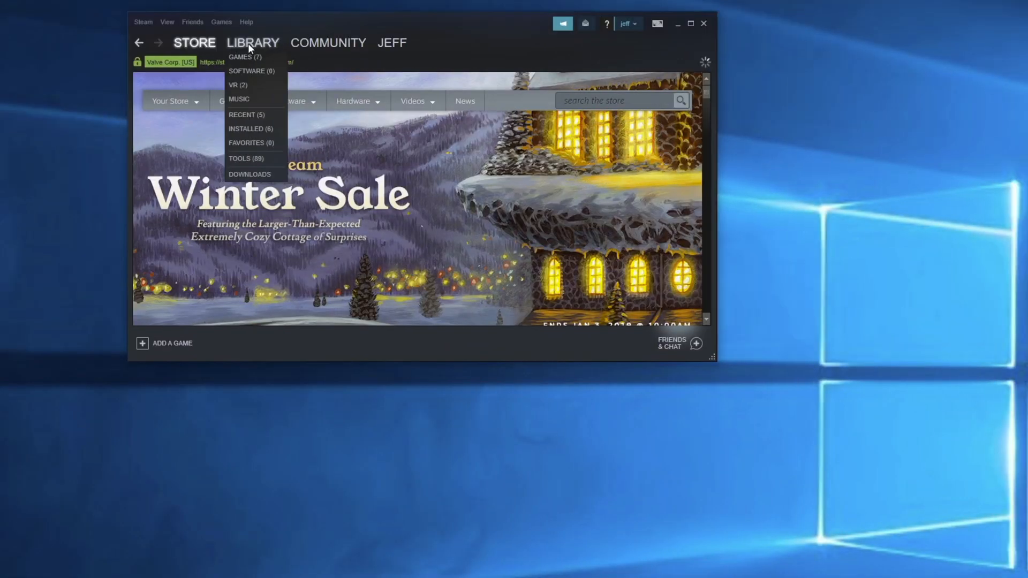
In Steam's Downloads settings, set D:\SteamLibrary as the default library folder
left_click(143, 22)
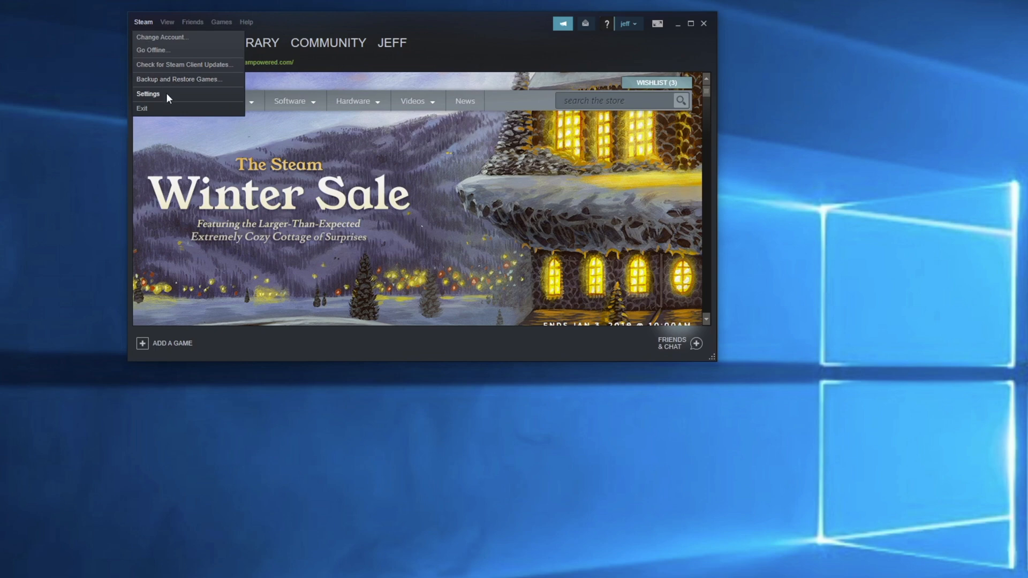
left_click(148, 94)
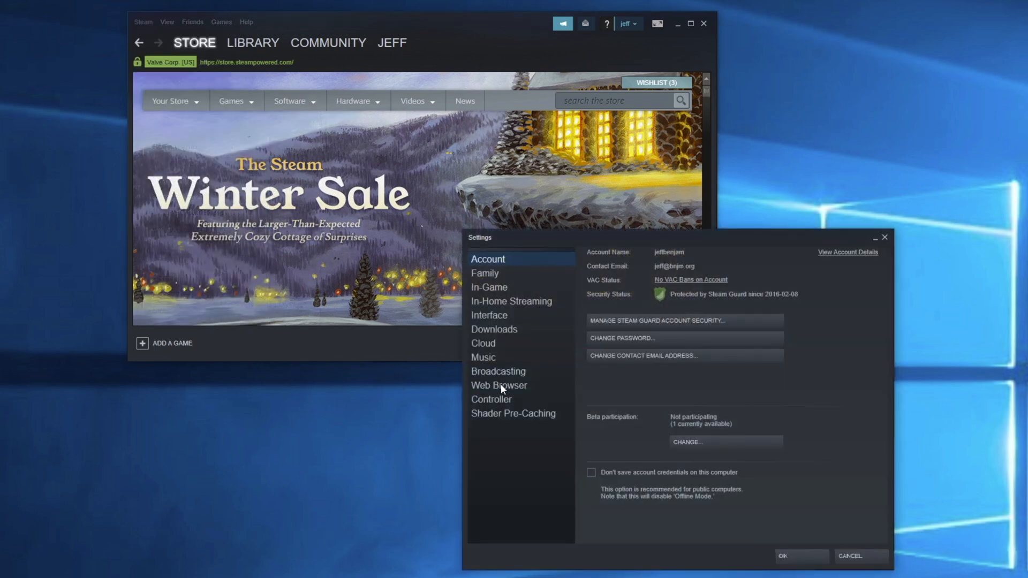
left_click(494, 330)
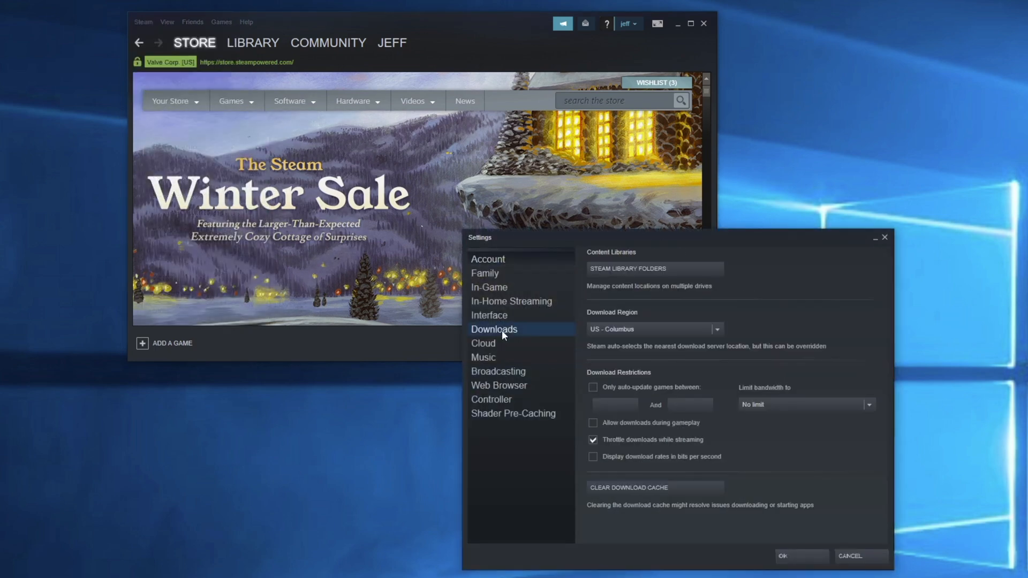
left_click(626, 269)
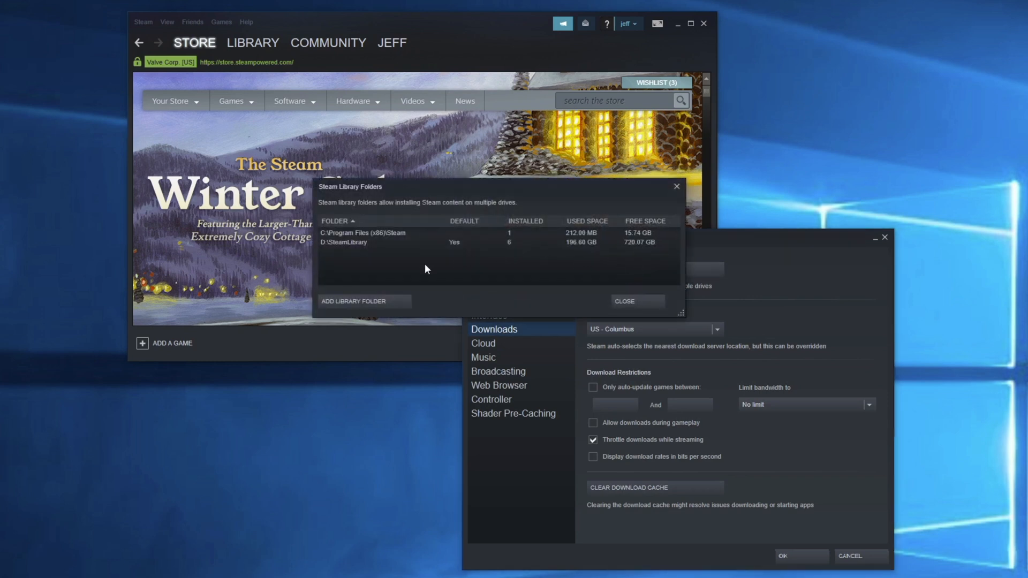
right_click(341, 242)
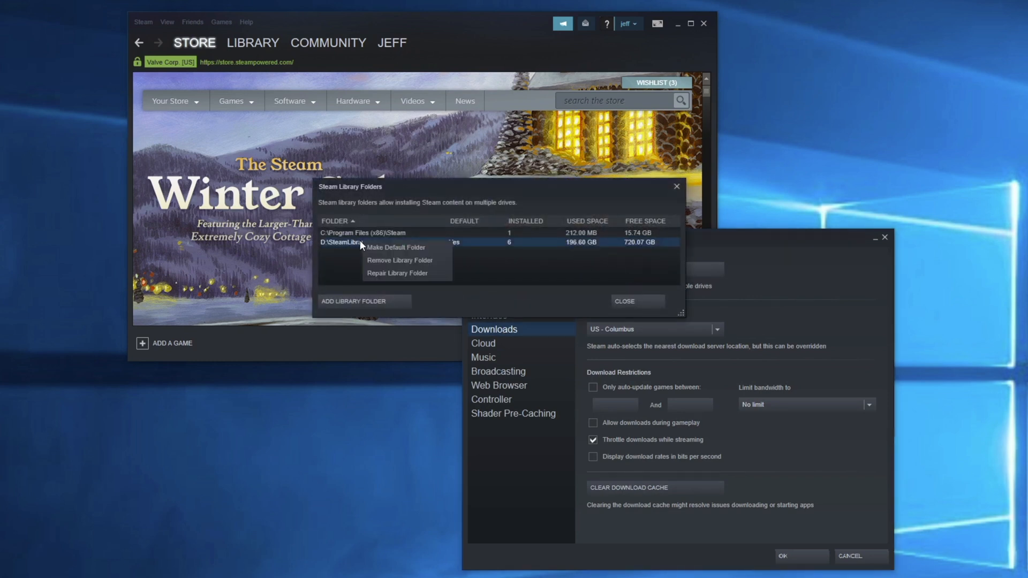
left_click(395, 247)
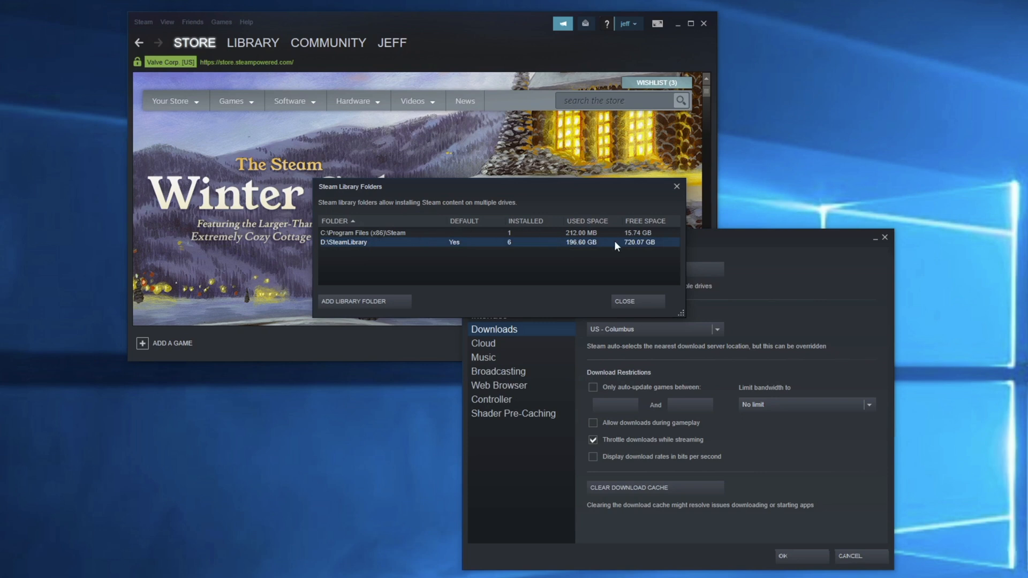
mouse_move(646, 248)
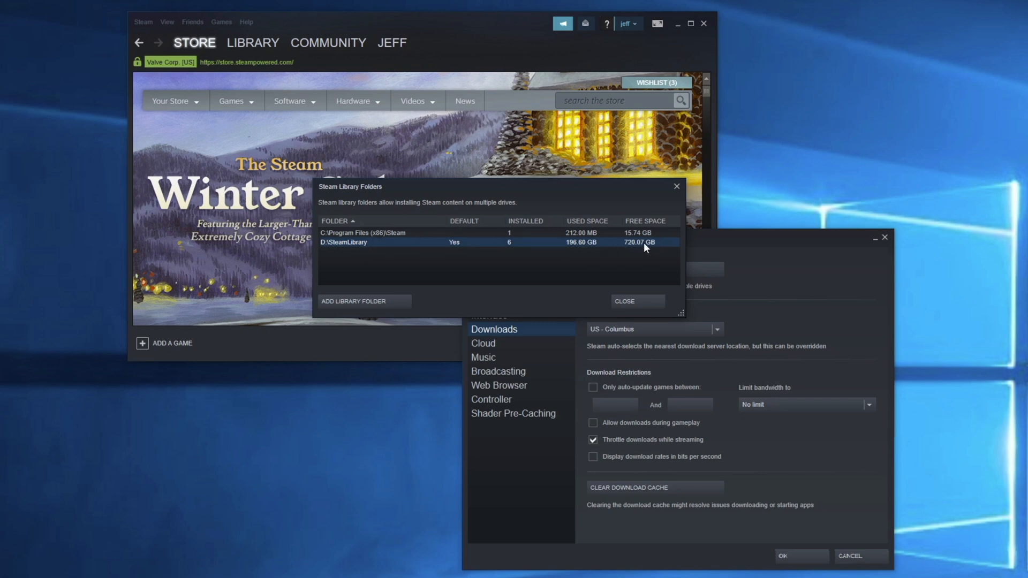
mouse_move(567, 249)
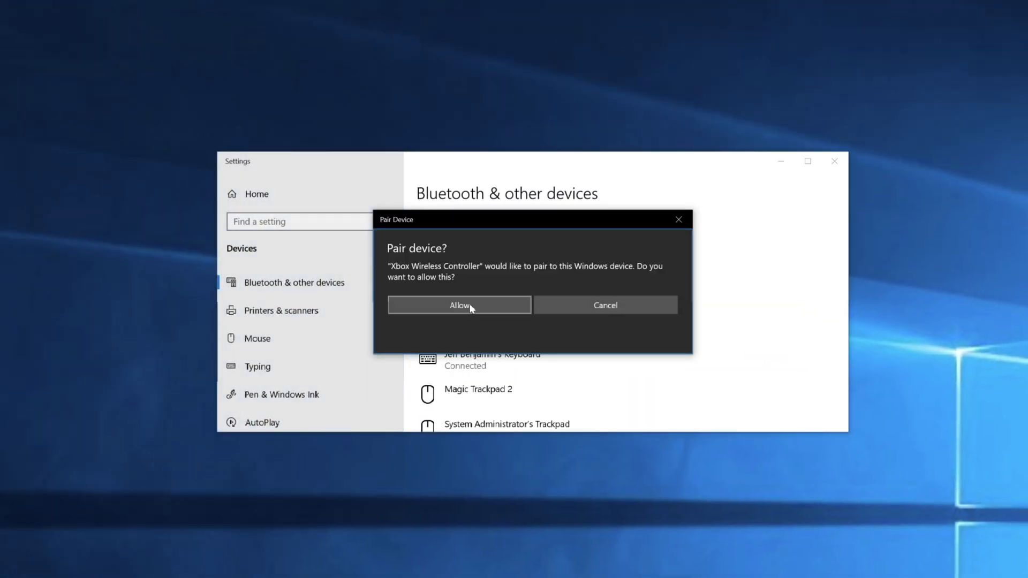
Allow pairing with the Xbox Wireless Controller
left_click(459, 304)
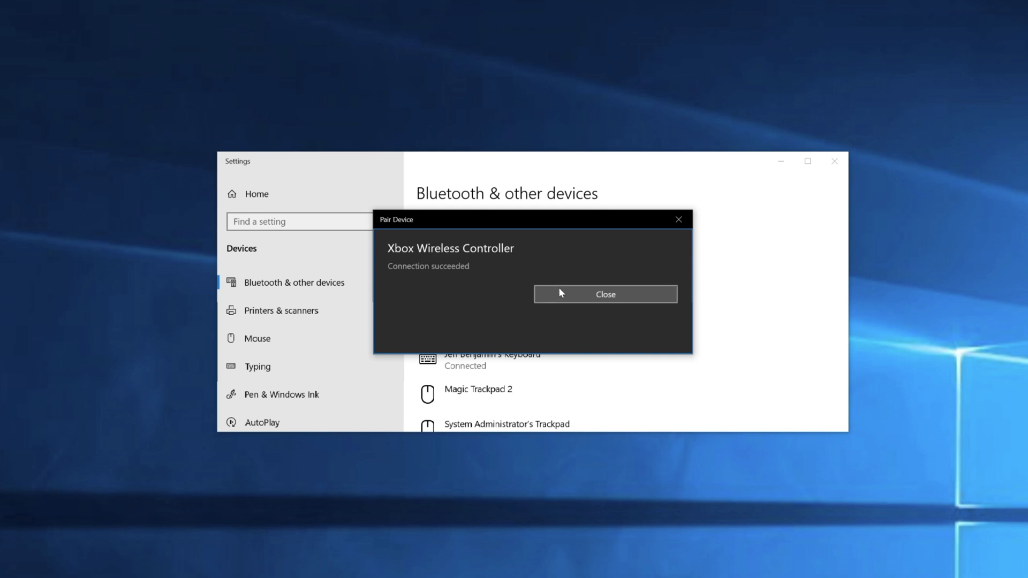